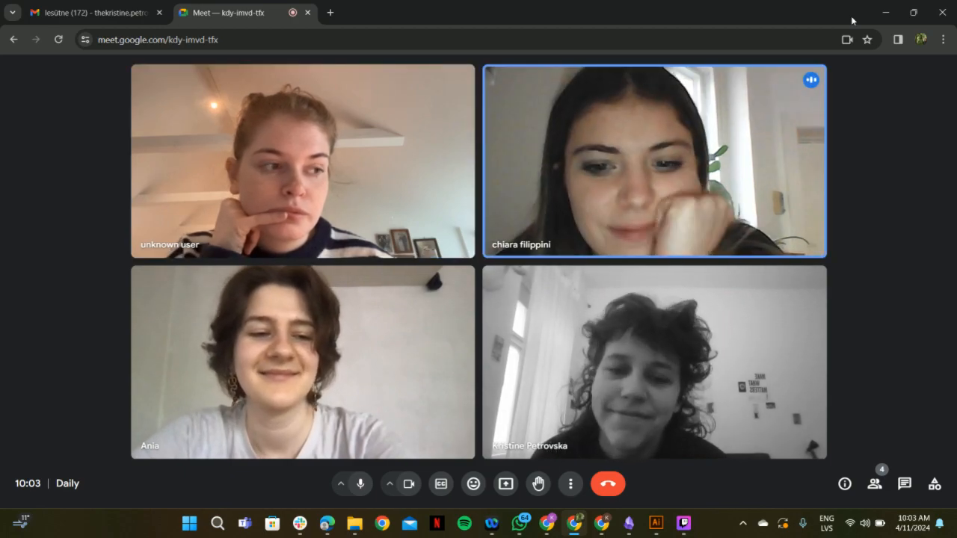
# - Focus the Meet window where a participant shares their Trello board
pyautogui.click(505, 485)
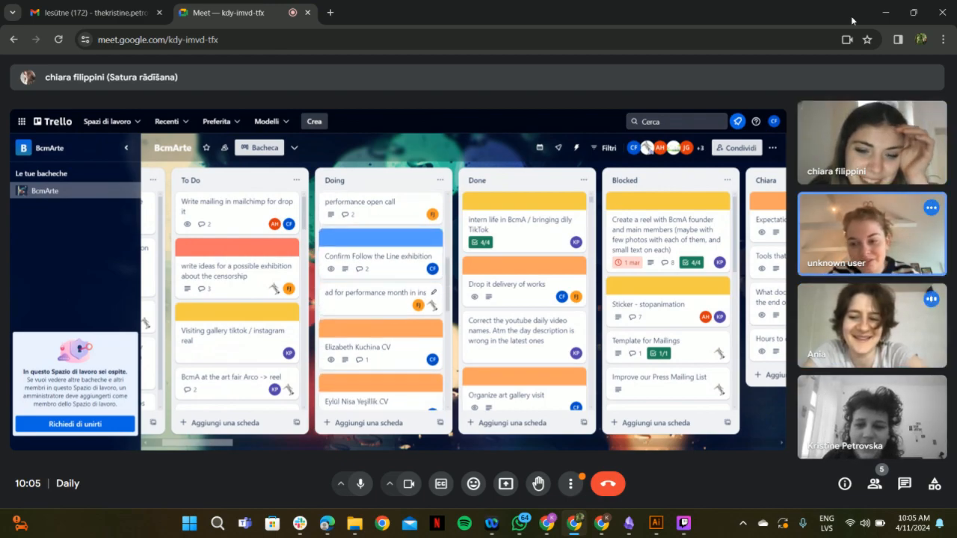
pyautogui.scroll(-3)
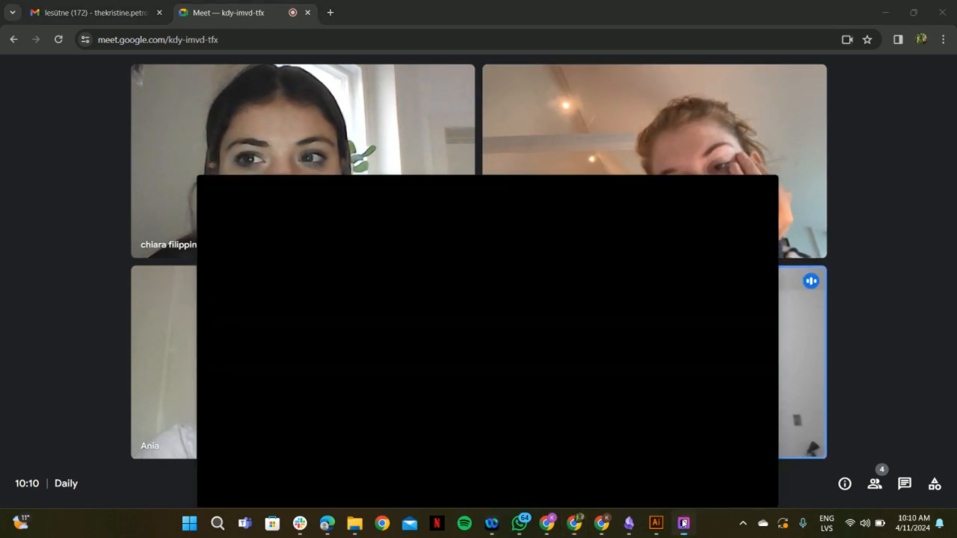
pyautogui.click(682, 523)
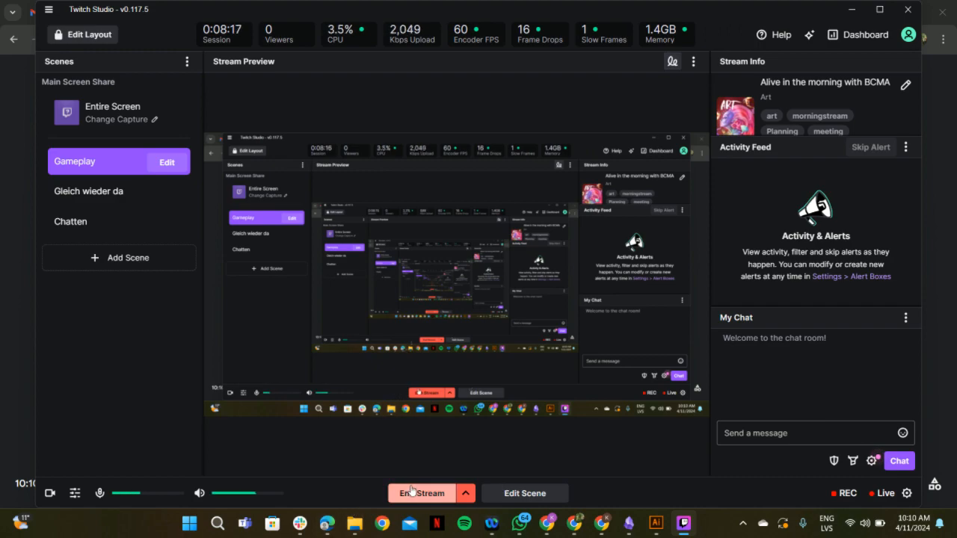
# - End the Twitch Studio stream, bringing up the Go offline confirmation
pyautogui.click(422, 493)
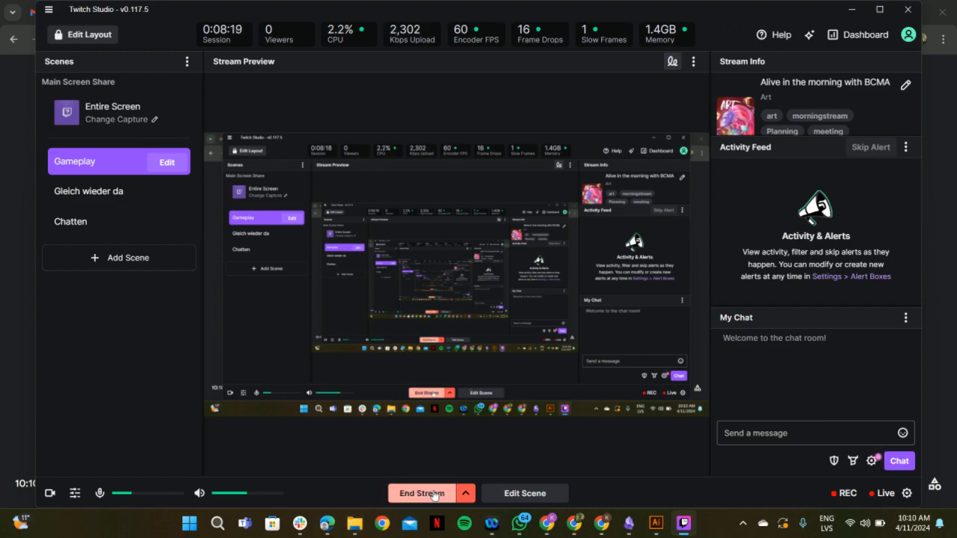
pyautogui.click(422, 493)
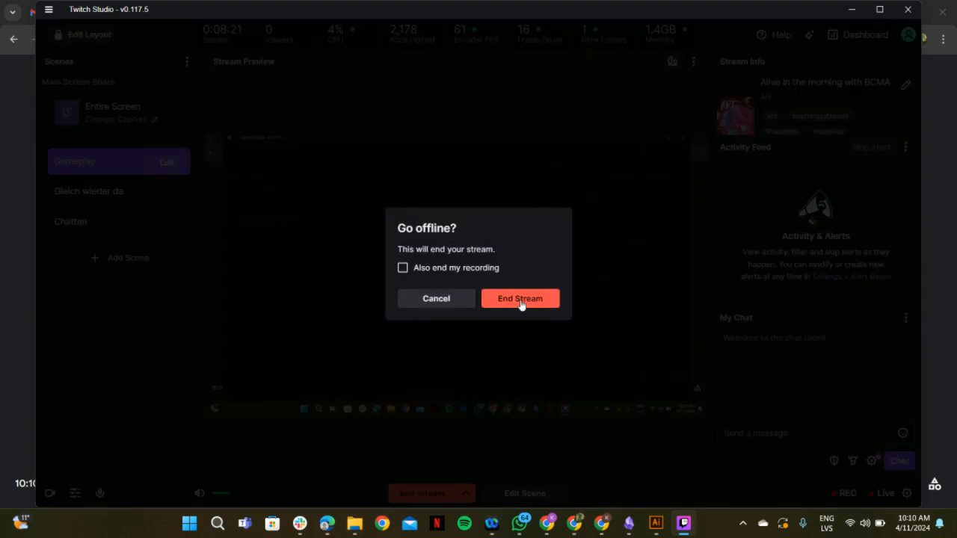